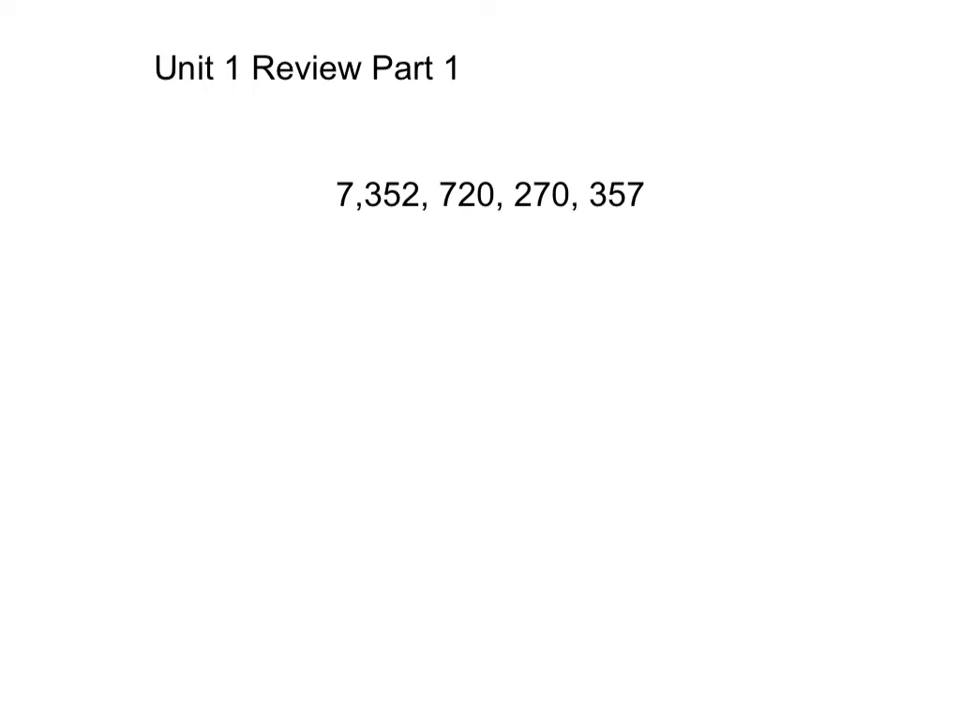
Draw a circled 5 with the blue pen to the left of 7,352, 720, 270, 357.
{"action": "left_click_drag", "start_coordinate": [150, 180], "coordinate": [155, 185]}
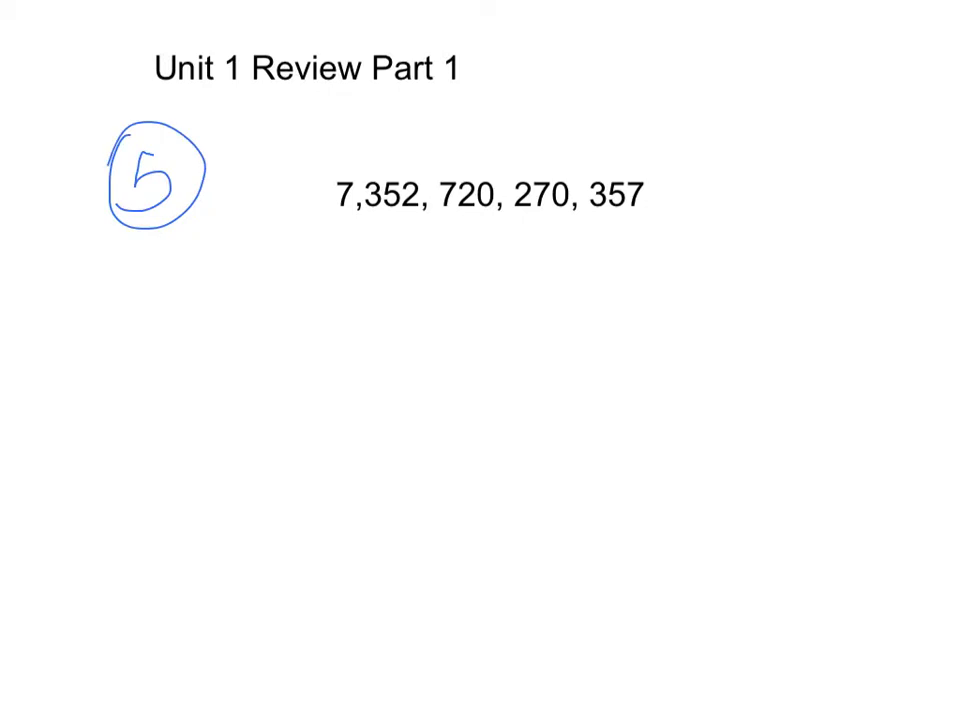
Strike through 7,352, 270 and 357, mark 720, and advance to the 680,742 page.
{"action": "left_click_drag", "start_coordinate": [338, 218], "coordinate": [413, 218]}
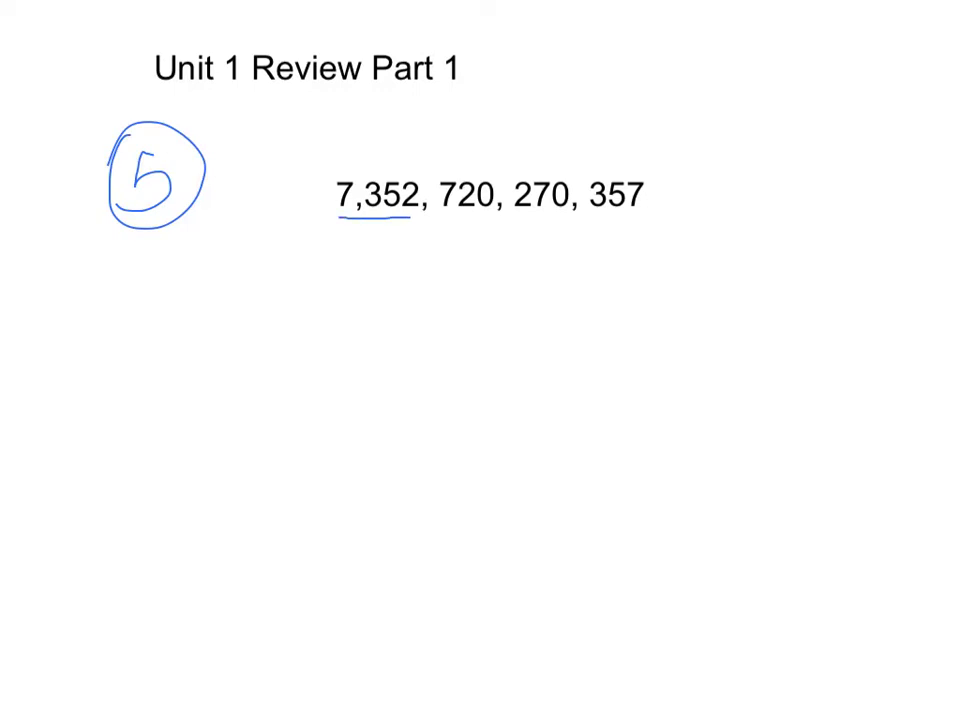
{"action": "left_click_drag", "start_coordinate": [335, 175], "coordinate": [415, 225]}
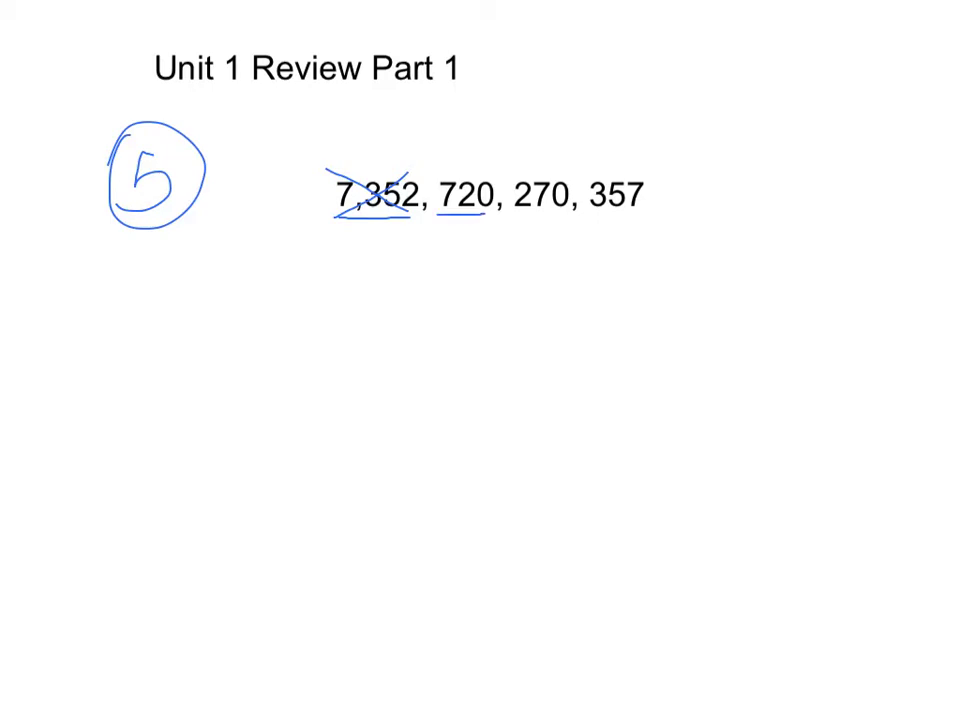
{"action": "left_click_drag", "start_coordinate": [513, 217], "coordinate": [558, 217]}
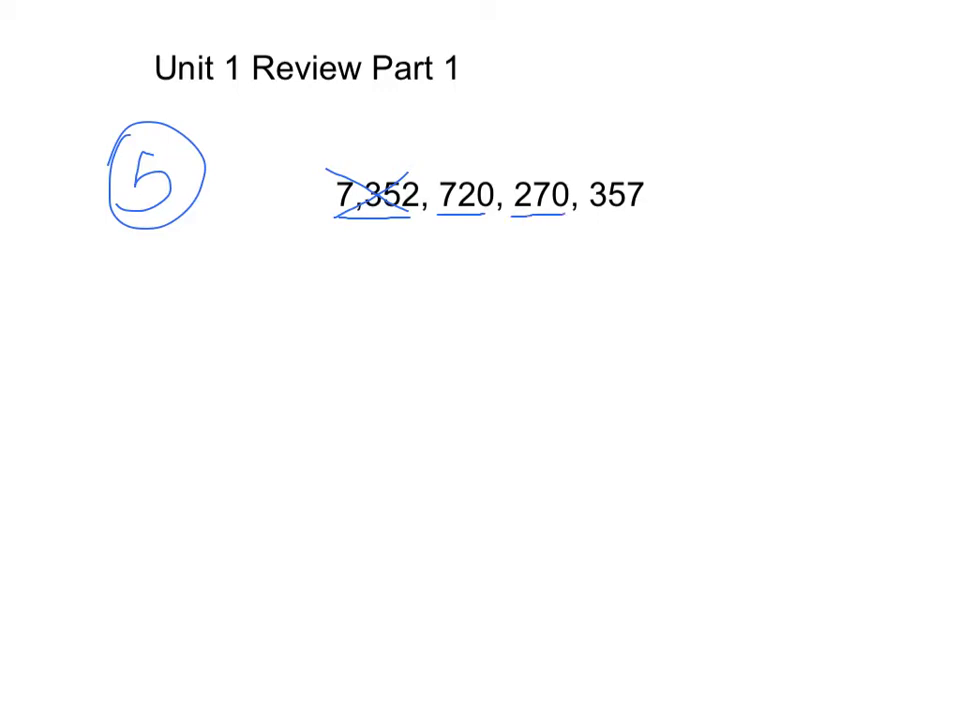
{"action": "left_click_drag", "start_coordinate": [515, 185], "coordinate": [570, 215]}
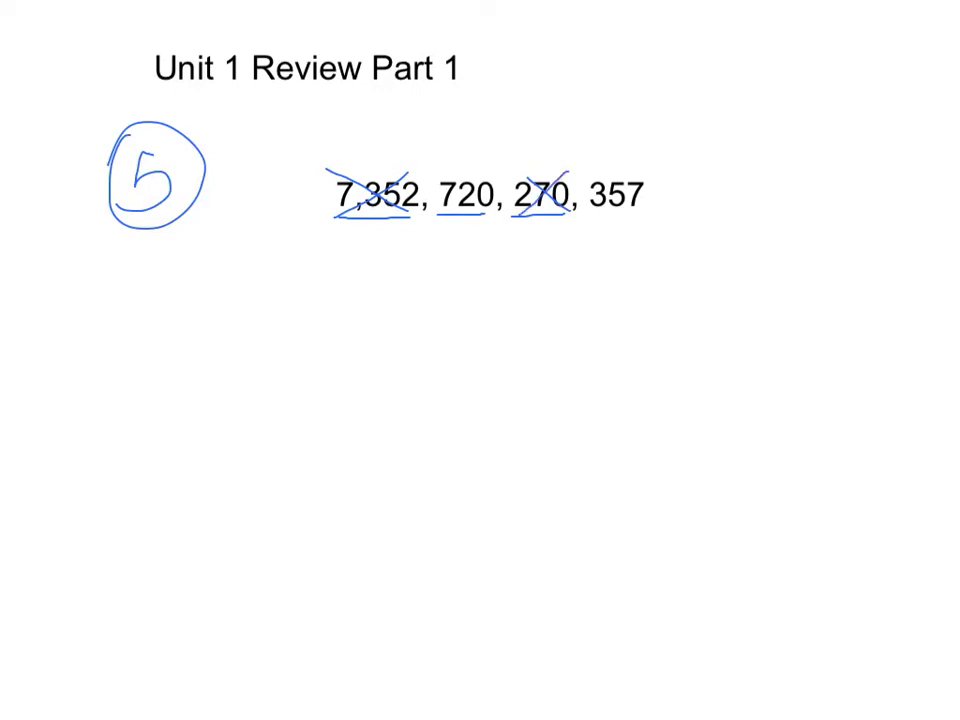
{"action": "left_click_drag", "start_coordinate": [596, 222], "coordinate": [648, 222]}
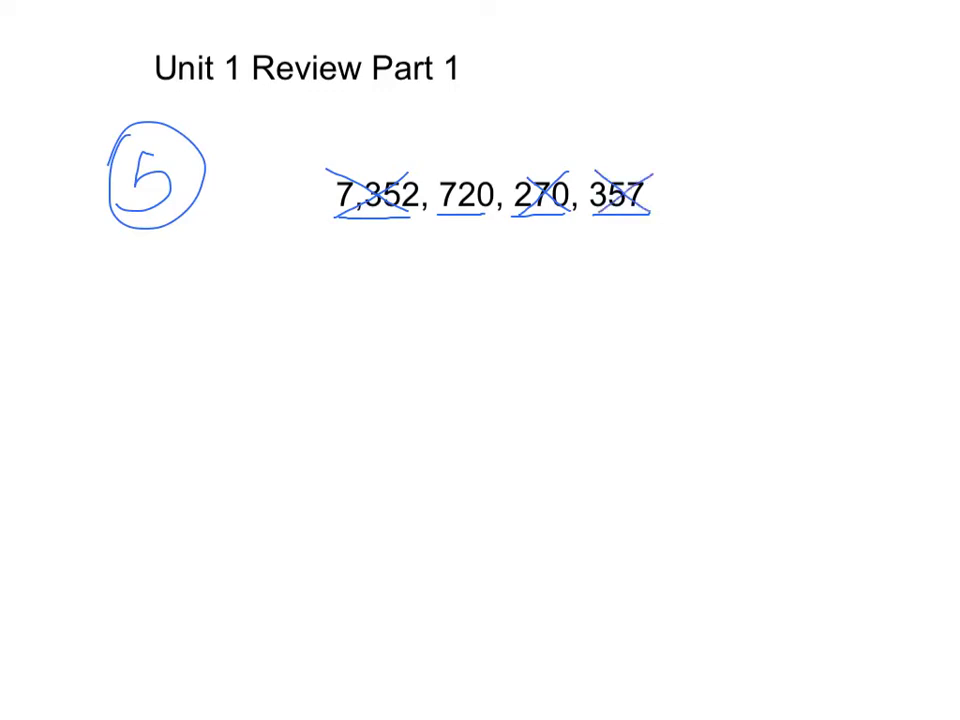
{"action": "left_click_drag", "start_coordinate": [445, 235], "coordinate": [448, 275]}
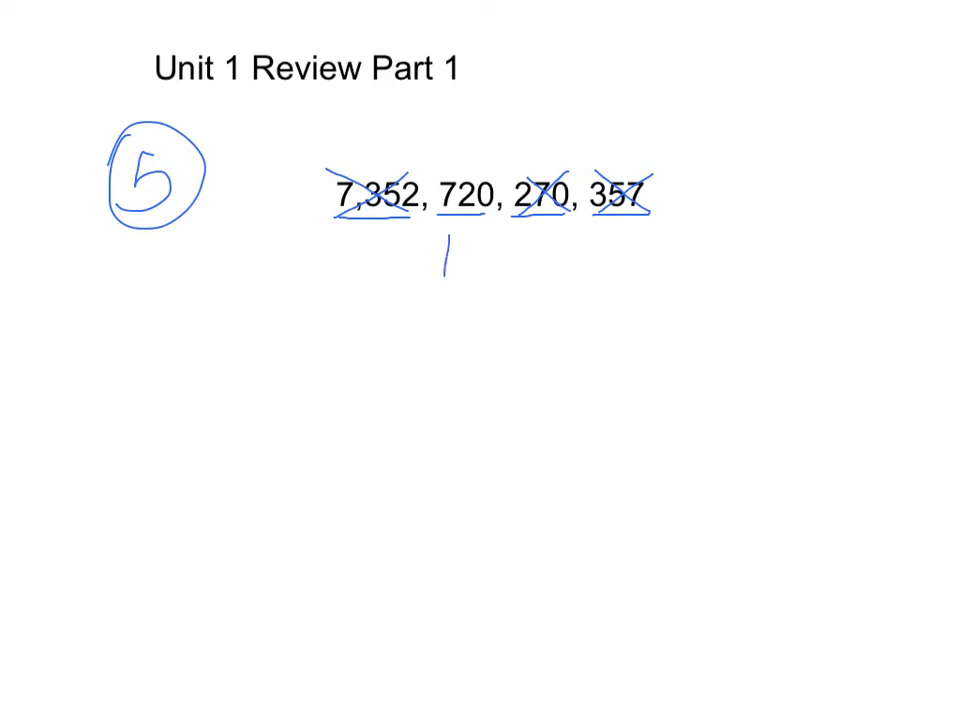
{"action": "left_click_drag", "start_coordinate": [445, 270], "coordinate": [447, 230]}
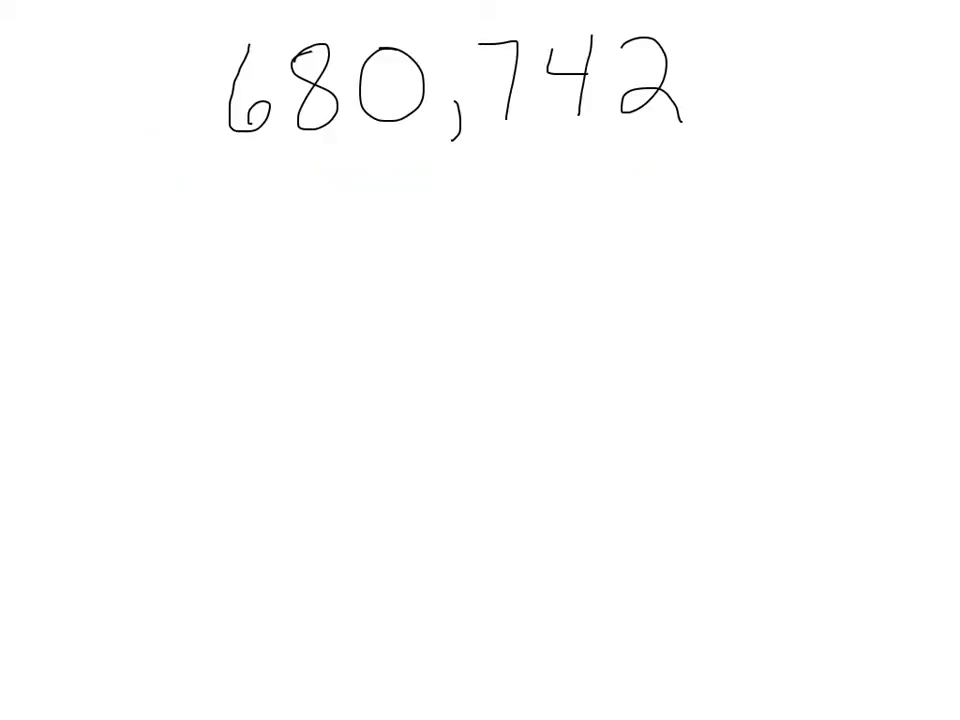
Draw a circled 8 beside 680,742 and underline its leading 6.
{"action": "left_click_drag", "start_coordinate": [70, 55], "coordinate": [95, 95]}
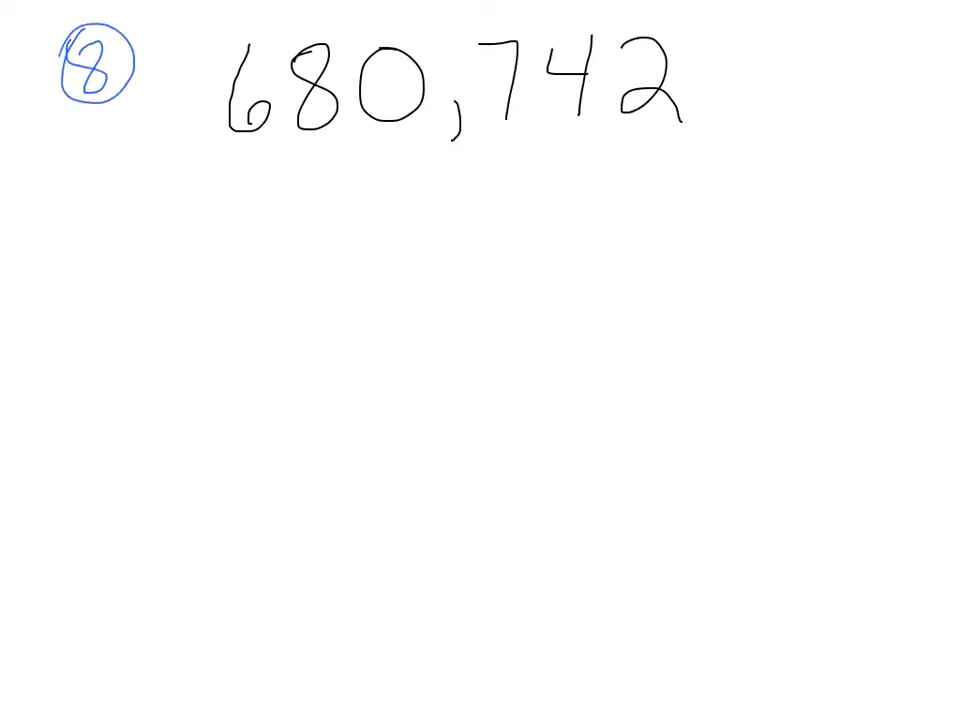
{"action": "left_click_drag", "start_coordinate": [220, 140], "coordinate": [270, 135]}
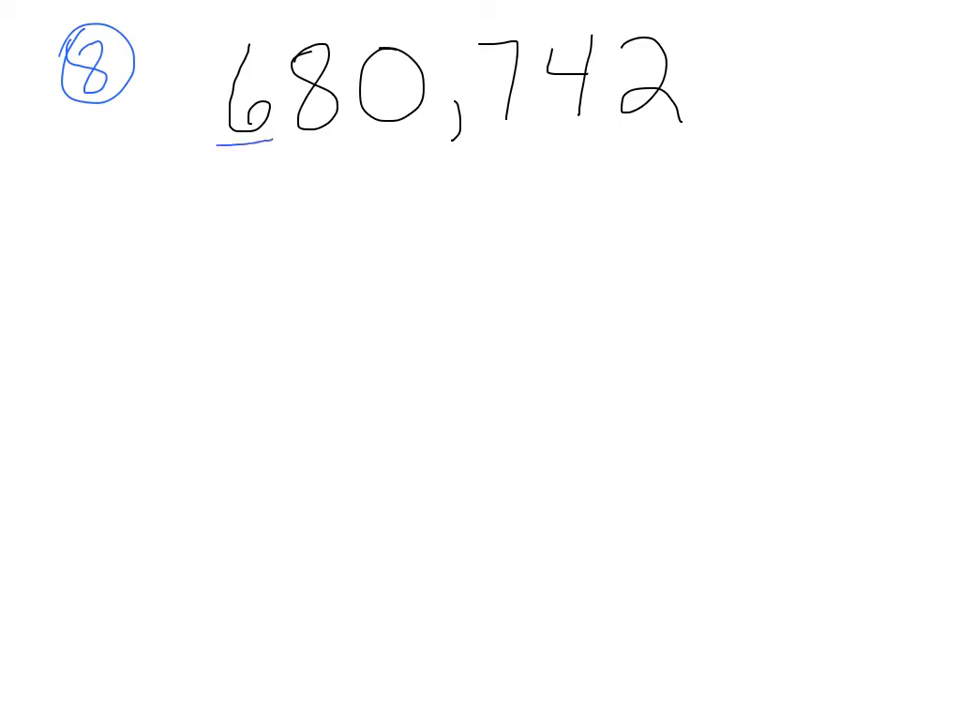
Handwrite 600,000 + 80,000 below 680,742, underlining the 8 and 0.
{"action": "type", "text": "600,"}
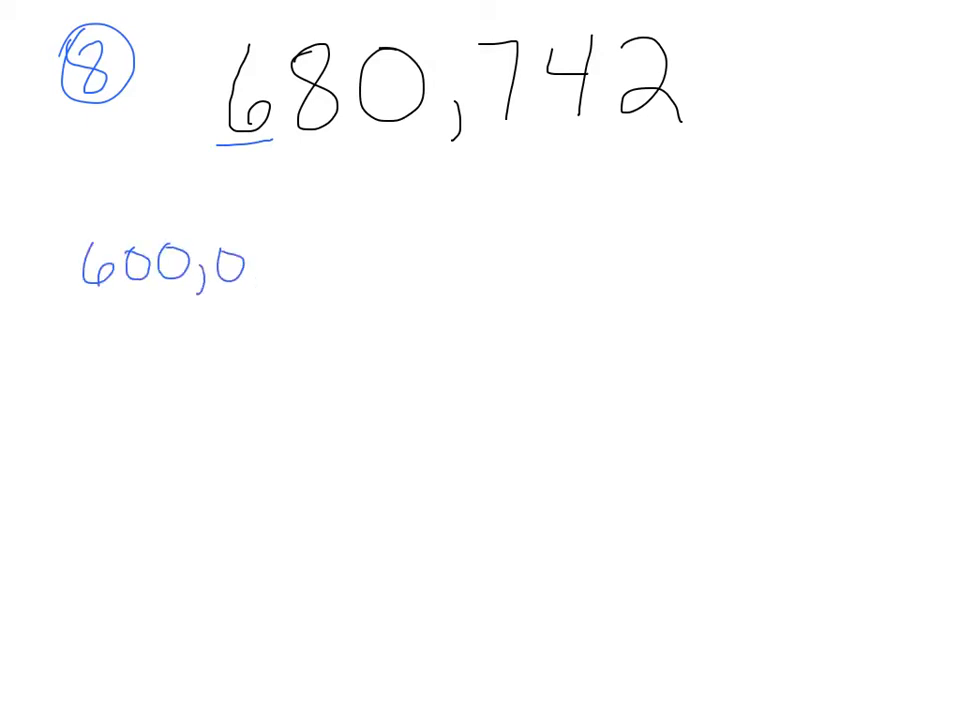
{"action": "type", "text": "00 +"}
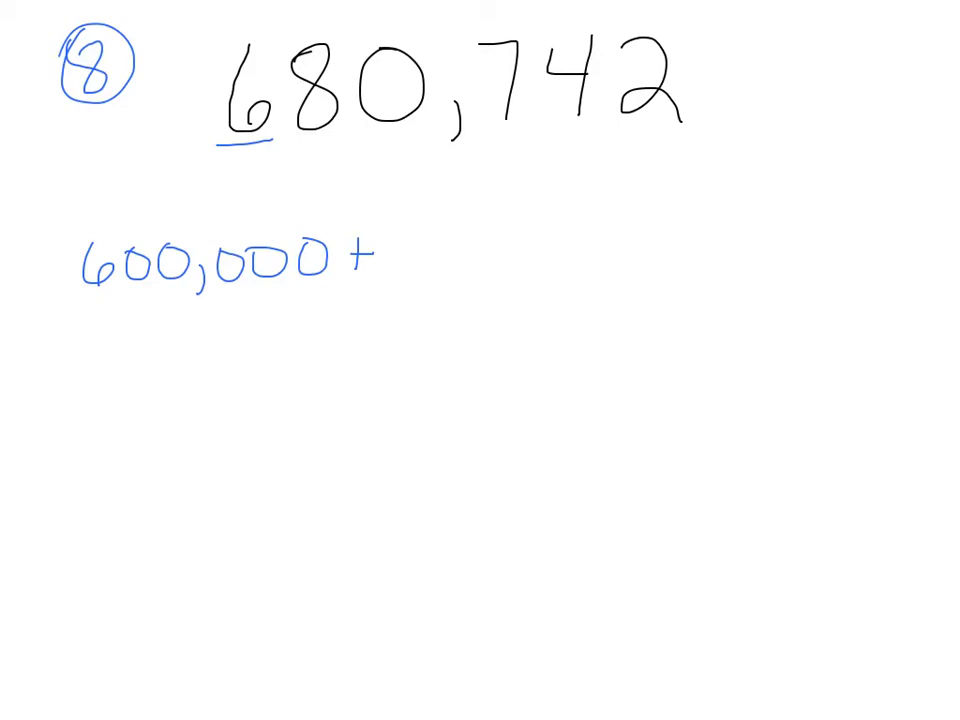
{"action": "left_click_drag", "start_coordinate": [300, 140], "coordinate": [360, 140]}
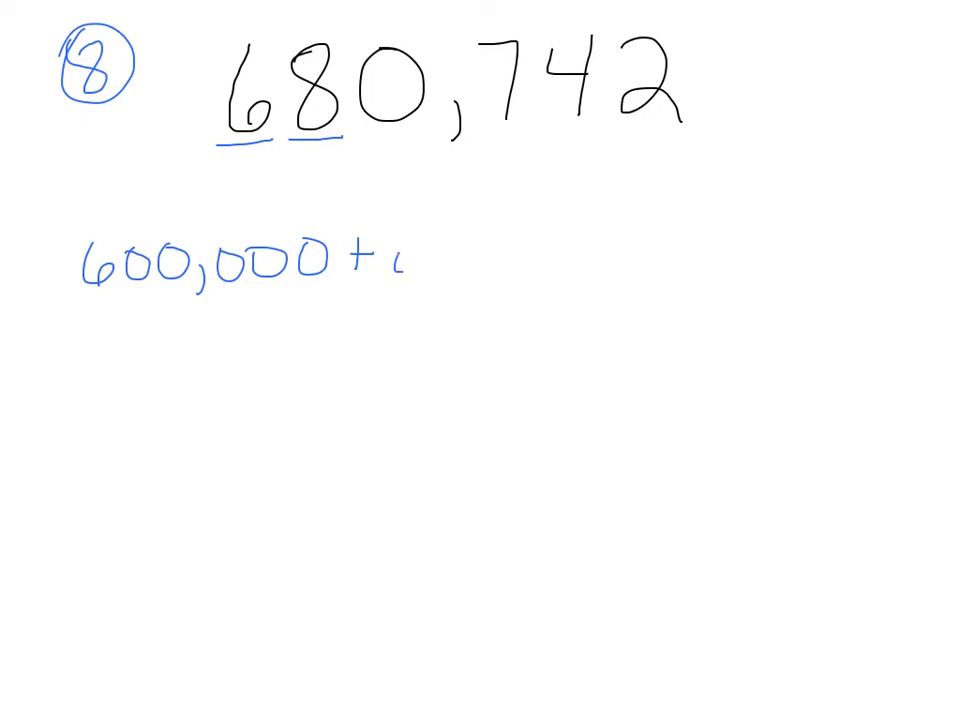
{"action": "type", "text": "8"}
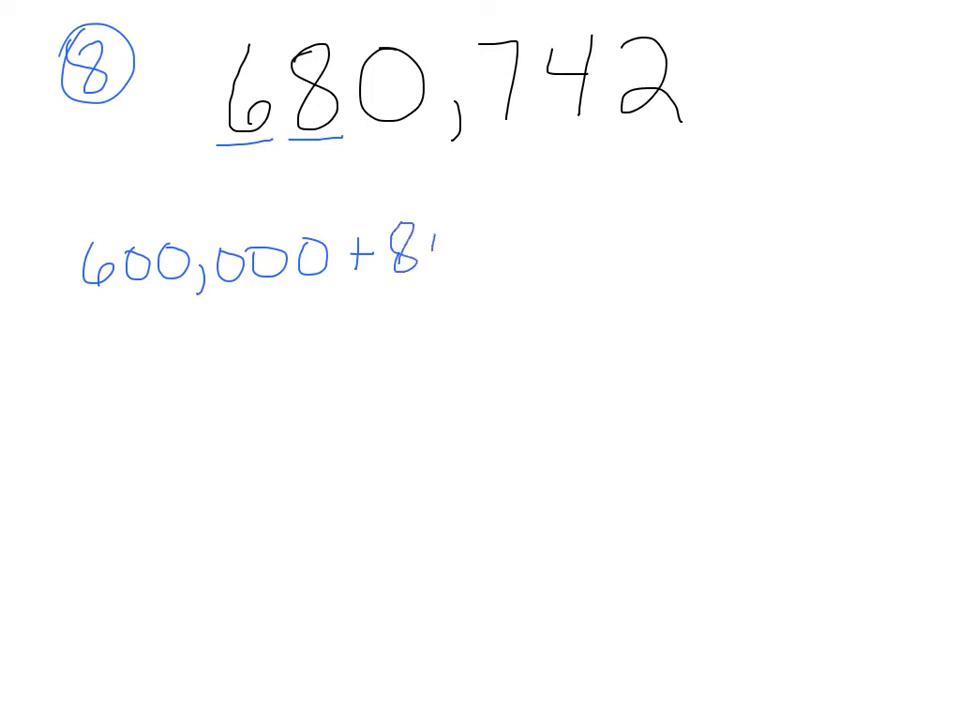
{"action": "type", "text": "0,000+"}
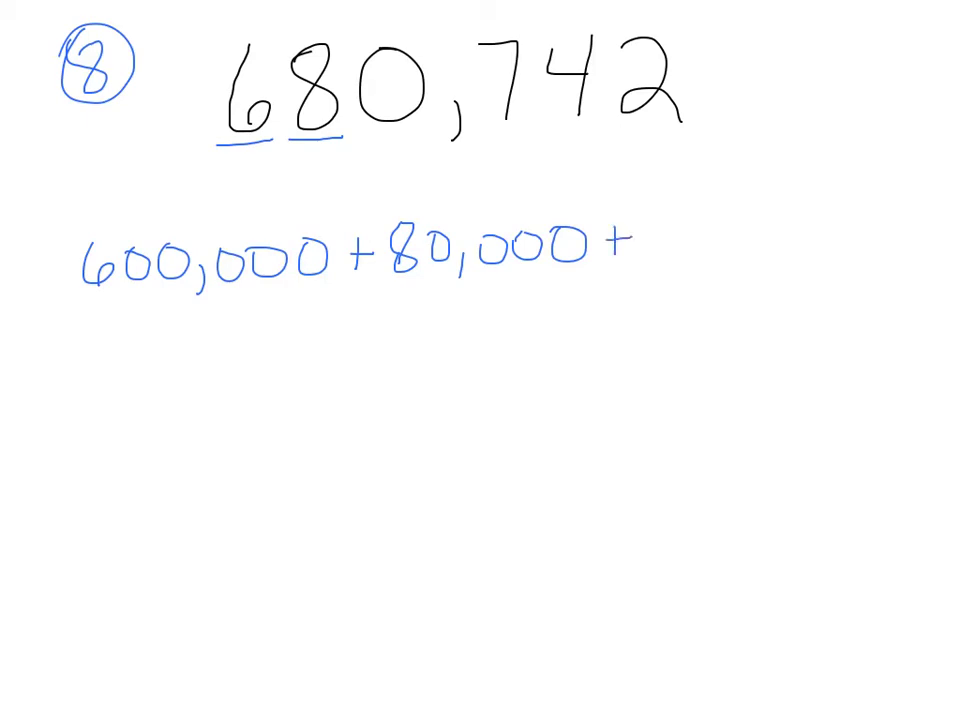
{"action": "left_click_drag", "start_coordinate": [370, 135], "coordinate": [420, 135]}
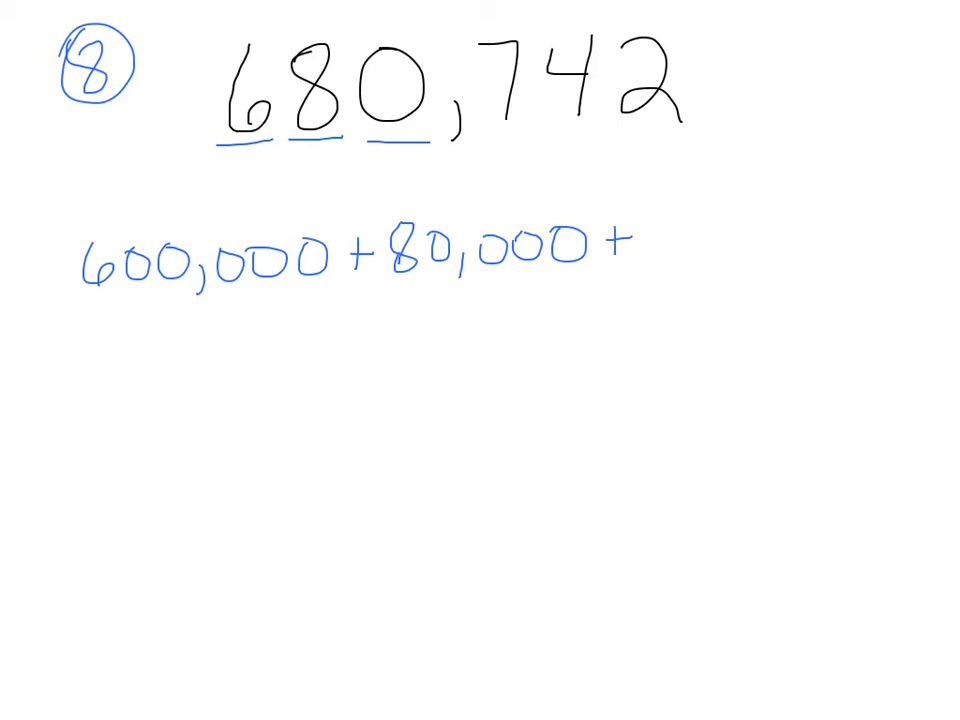
Add + 700 + 40 + 2 while underlining the 7, 4 and 2, then advance to 369,125 vs 396,124.
{"action": "left_click_drag", "start_coordinate": [485, 140], "coordinate": [525, 140]}
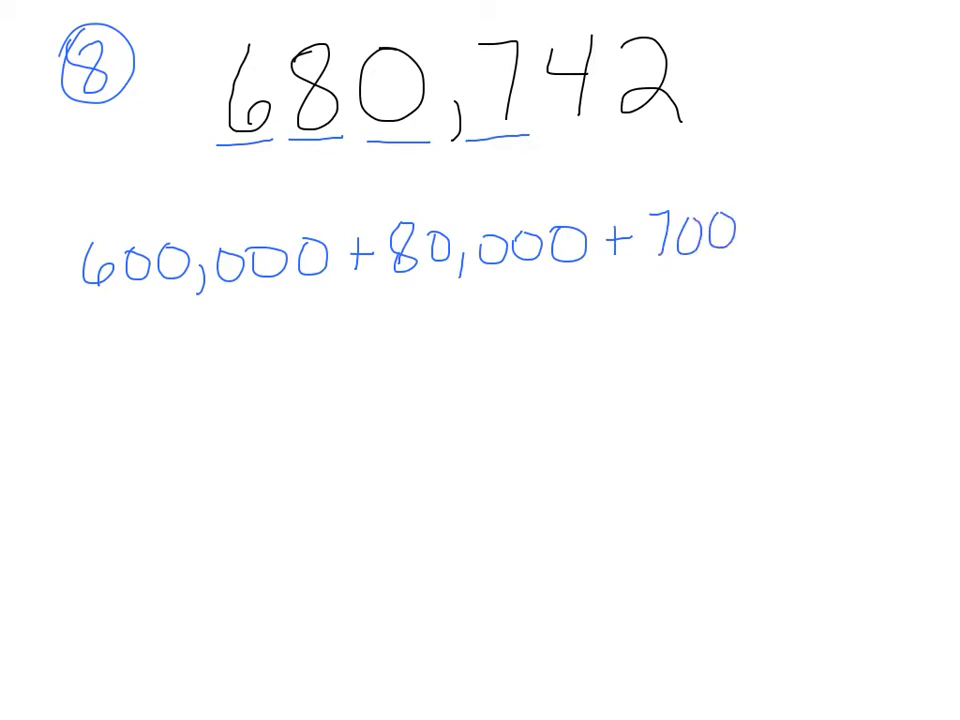
{"action": "type", "text": "+"}
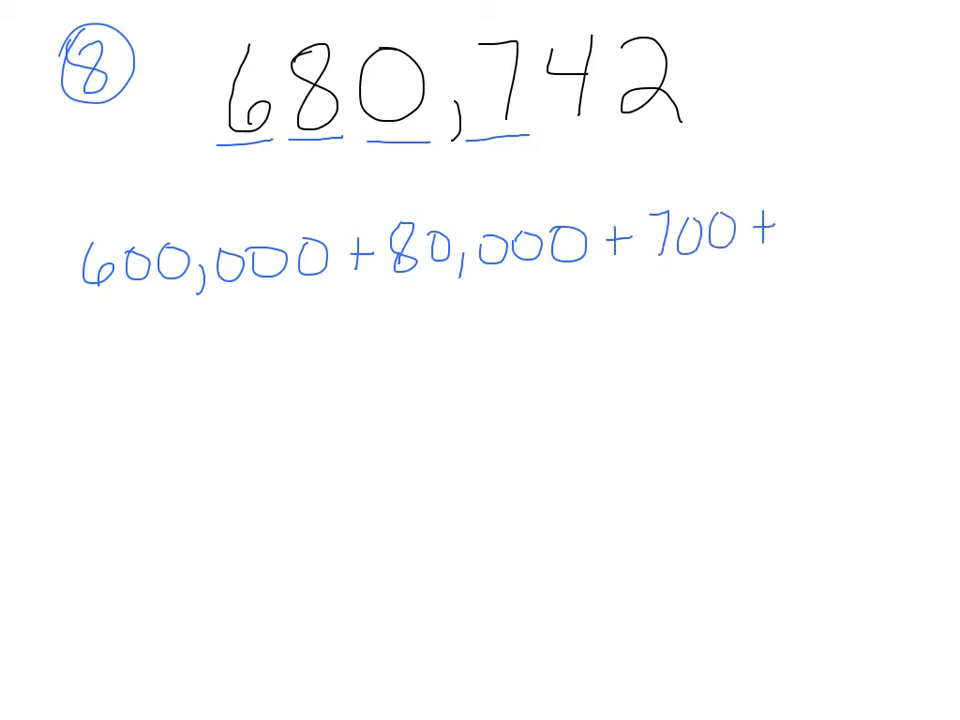
{"action": "left_click_drag", "start_coordinate": [520, 135], "coordinate": [580, 135]}
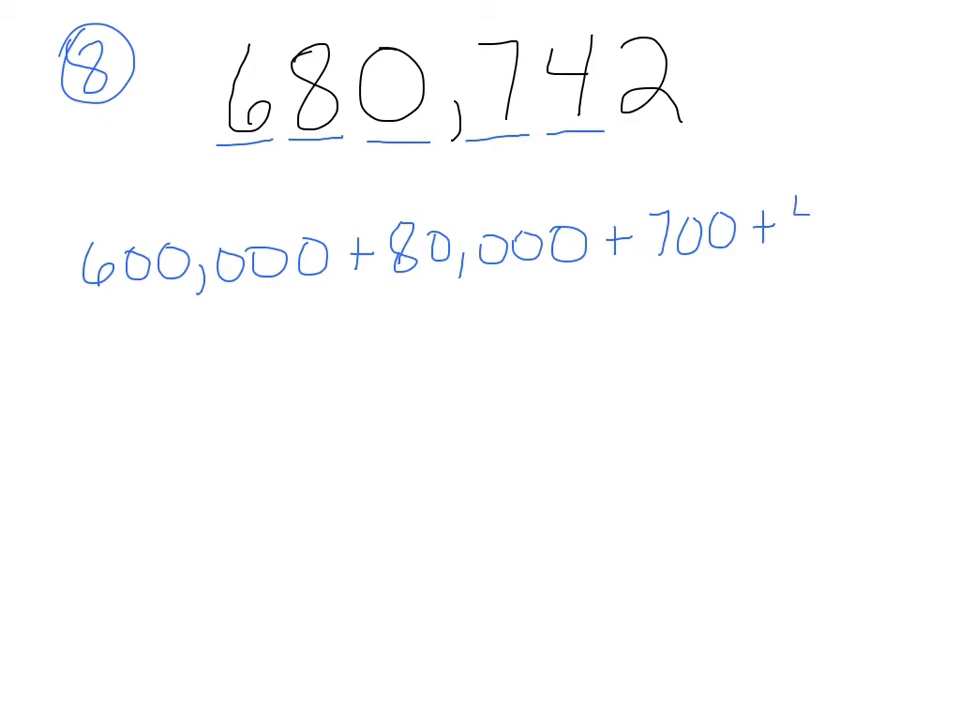
{"action": "type", "text": "40"}
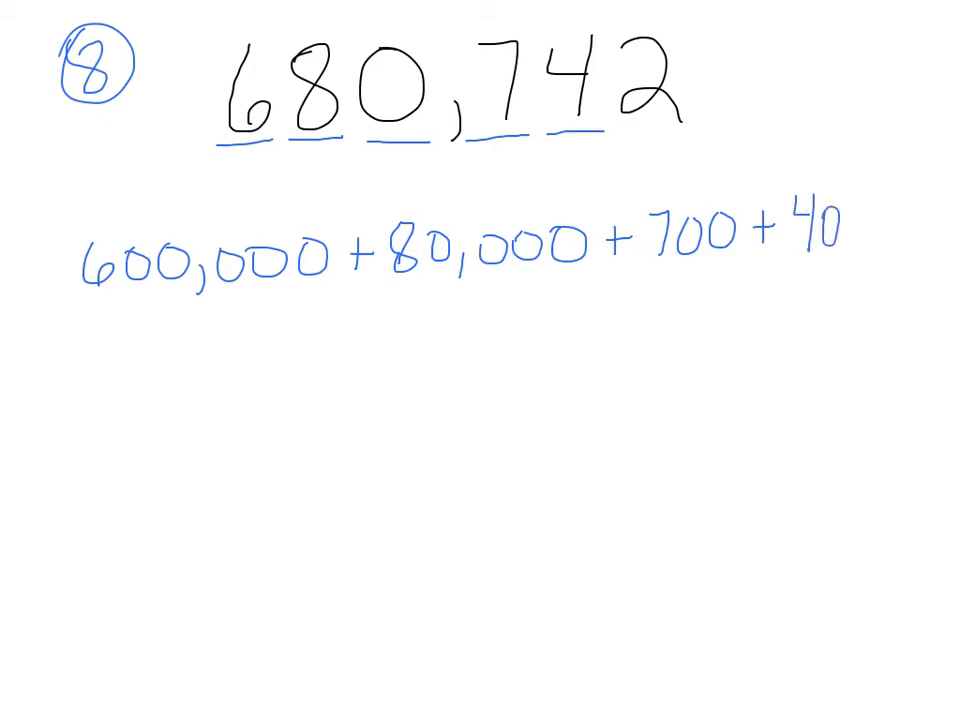
{"action": "left_click_drag", "start_coordinate": [600, 130], "coordinate": [680, 130]}
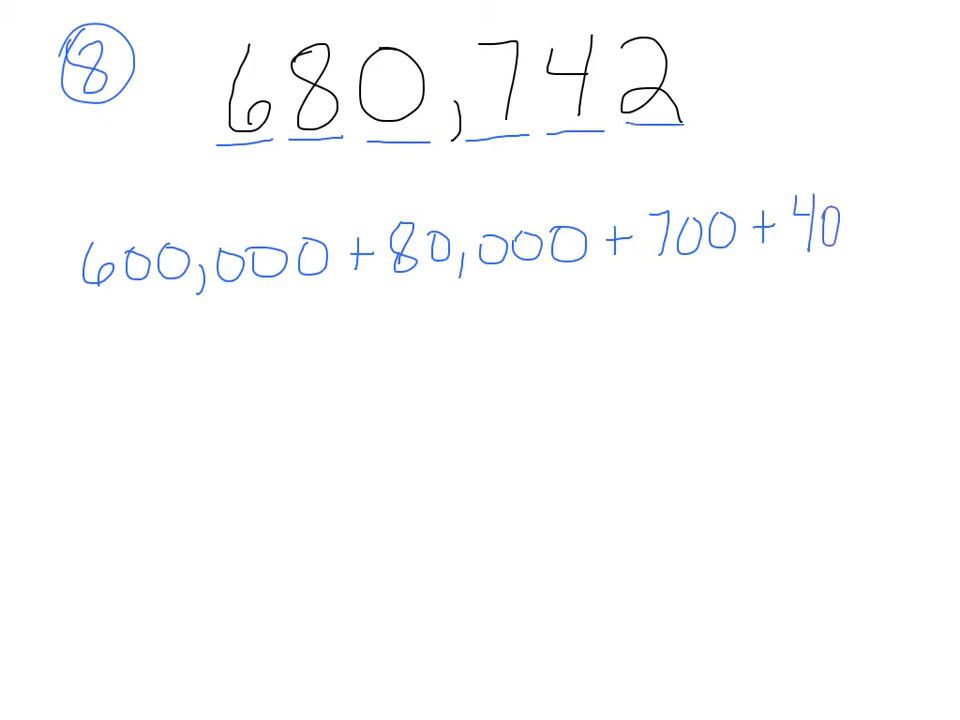
{"action": "type", "text": "+2"}
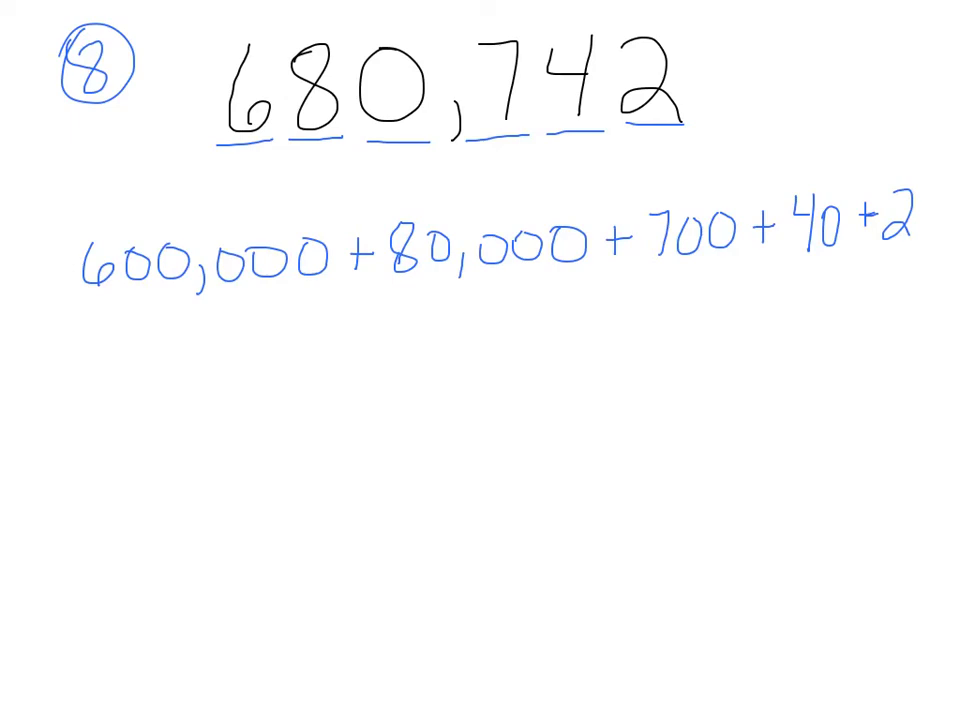
{"action": "left_click_drag", "start_coordinate": [215, 140], "coordinate": [260, 140]}
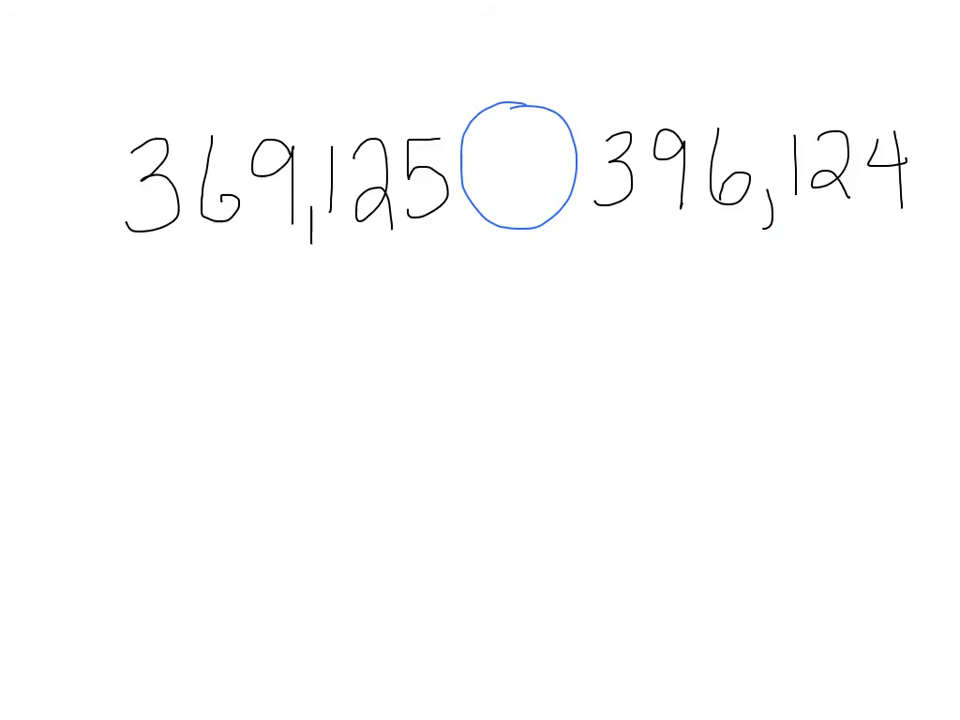
Circle 11, rewrite 396,124 below in pink, and underline its 3 and 9.
{"action": "left_click_drag", "start_coordinate": [75, 35], "coordinate": [115, 70]}
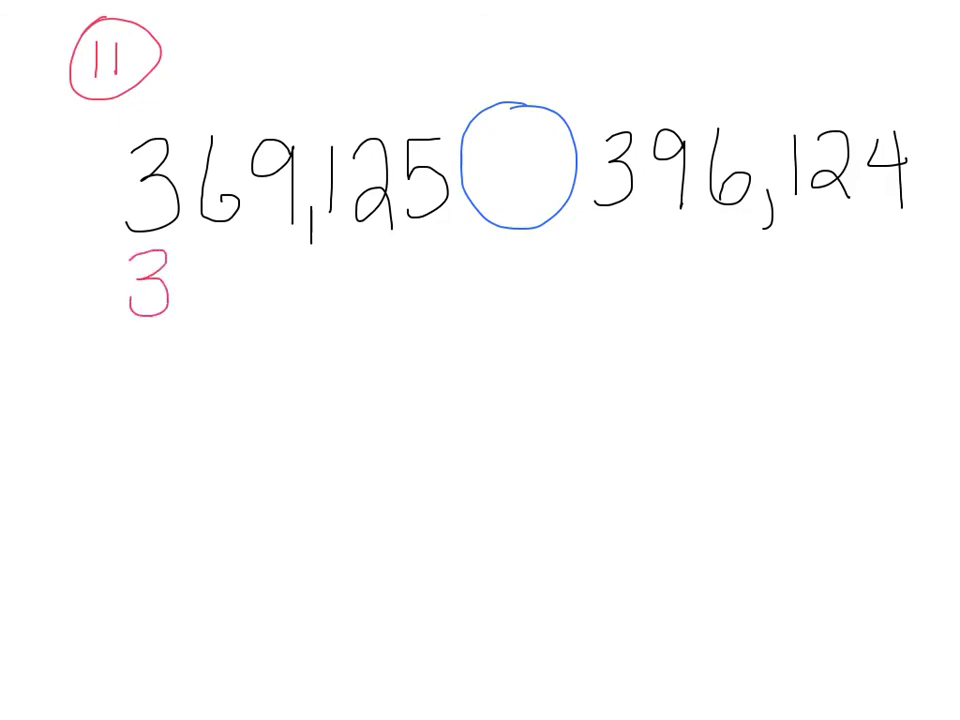
{"action": "type", "text": "96,"}
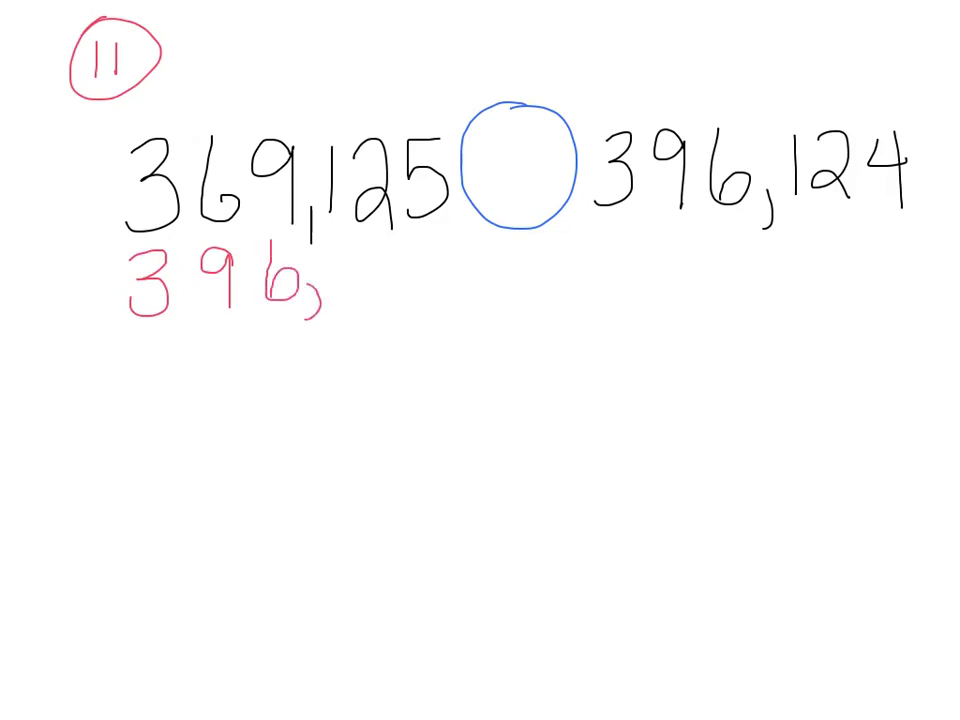
{"action": "type", "text": "124"}
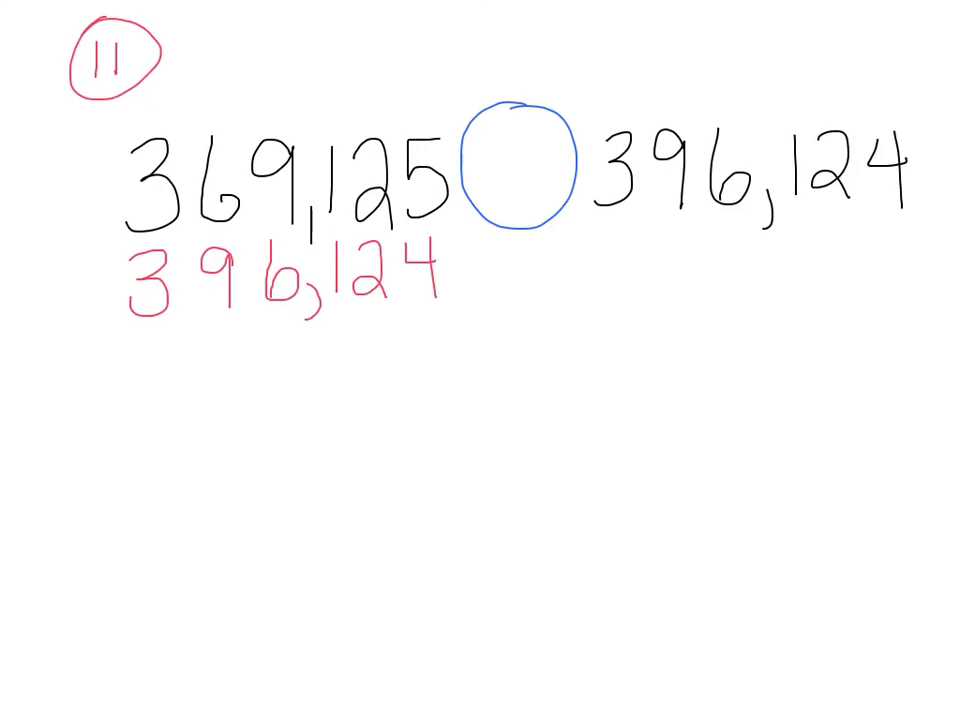
{"action": "left_click_drag", "start_coordinate": [120, 335], "coordinate": [185, 335]}
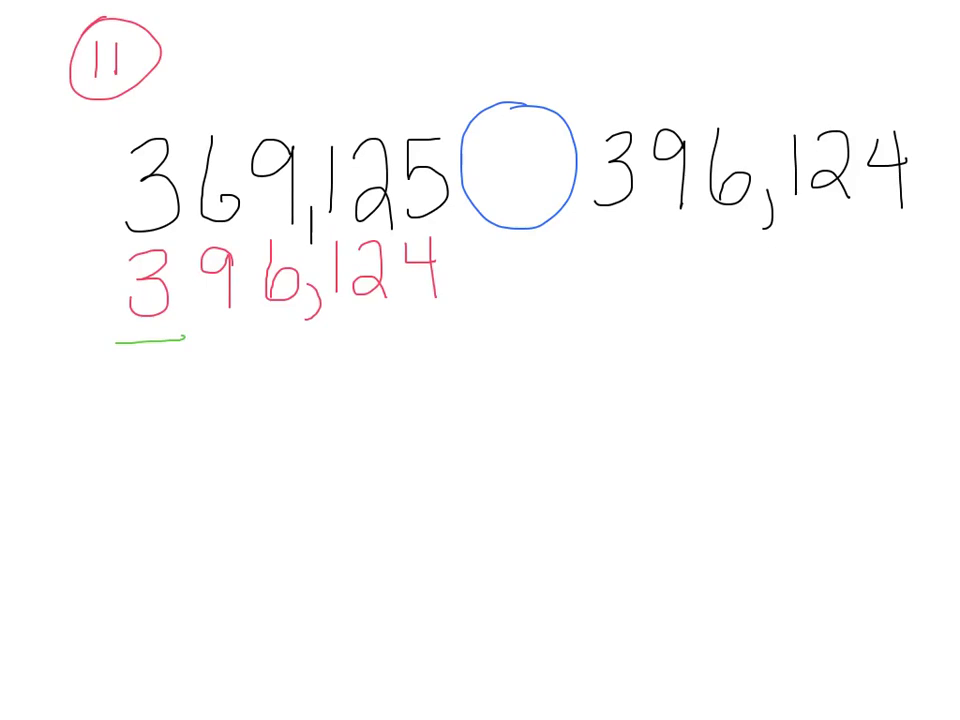
{"action": "left_click_drag", "start_coordinate": [195, 335], "coordinate": [225, 330]}
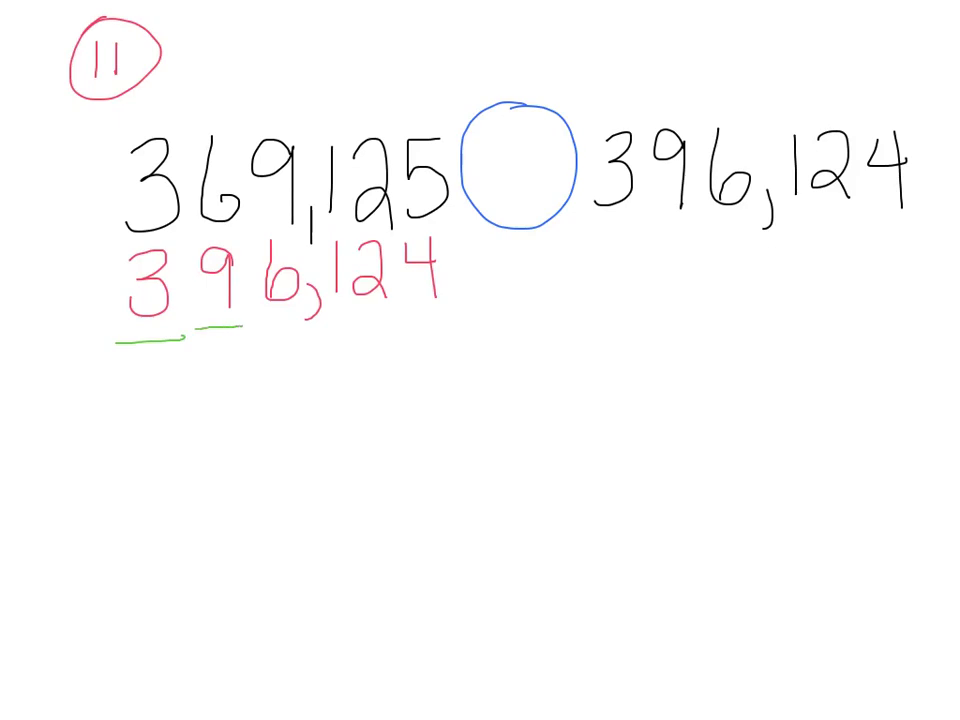